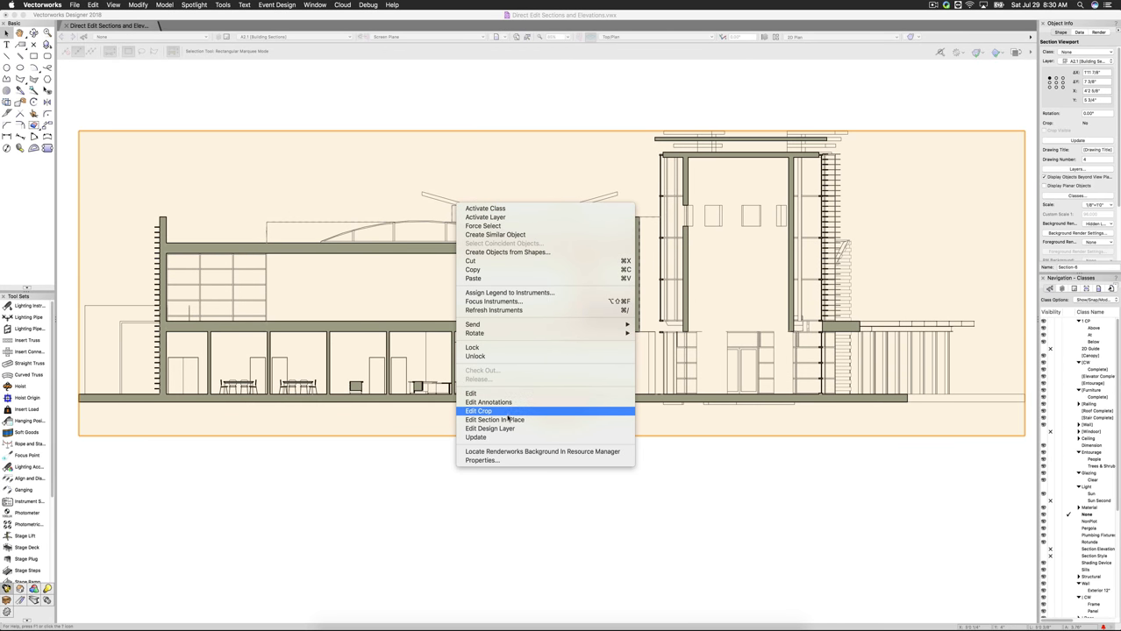
{"action": "mouse_move", "coordinate": [494, 419]}
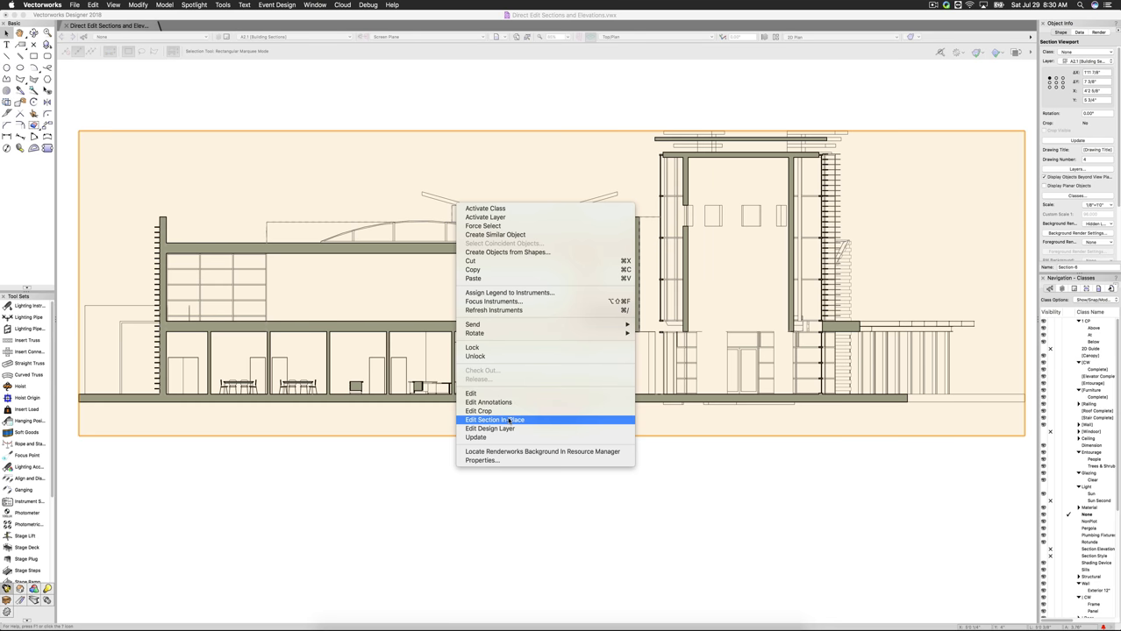
- Start editing the building section viewport in place
{"action": "left_click", "coordinate": [495, 420]}
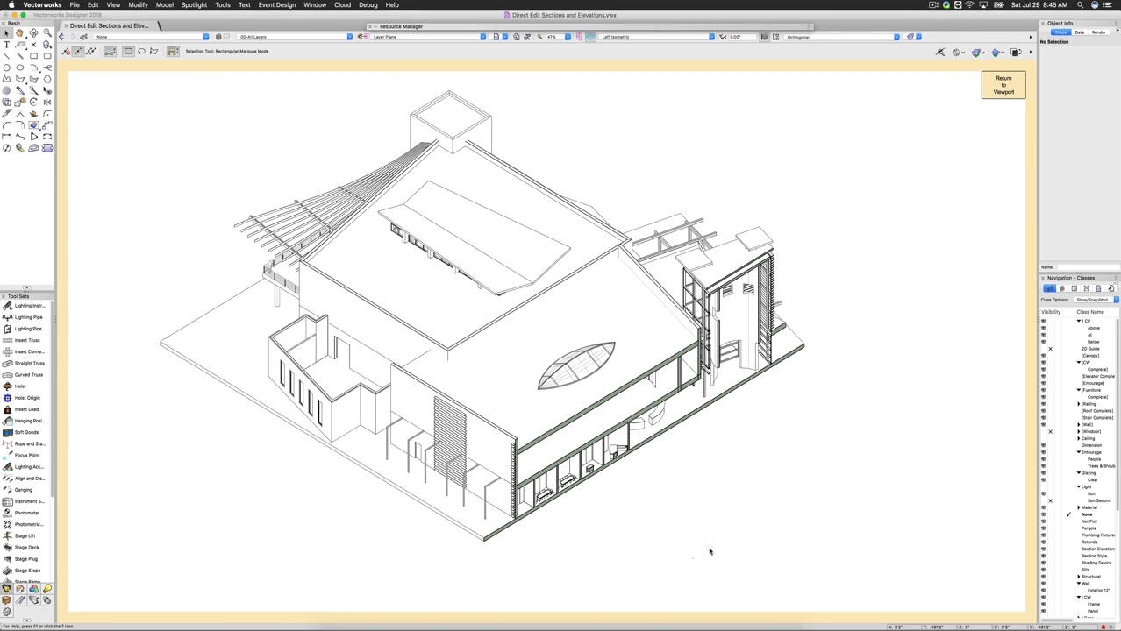
- Switch the live section to the Front standard view
{"action": "left_click", "coordinate": [653, 37]}
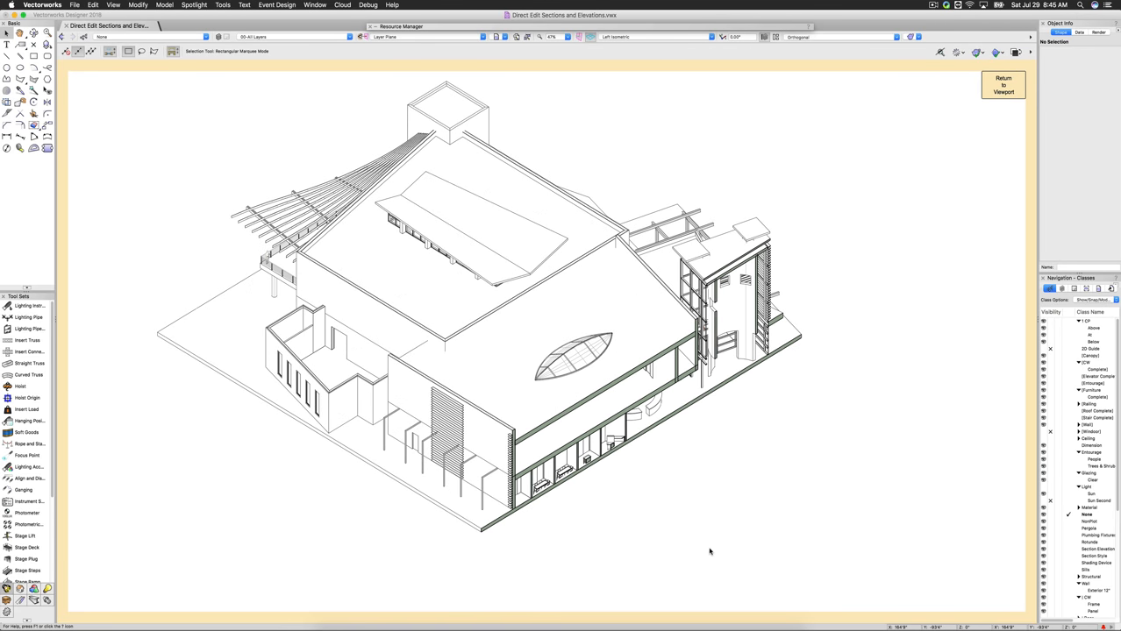
{"action": "mouse_move", "coordinate": [709, 551]}
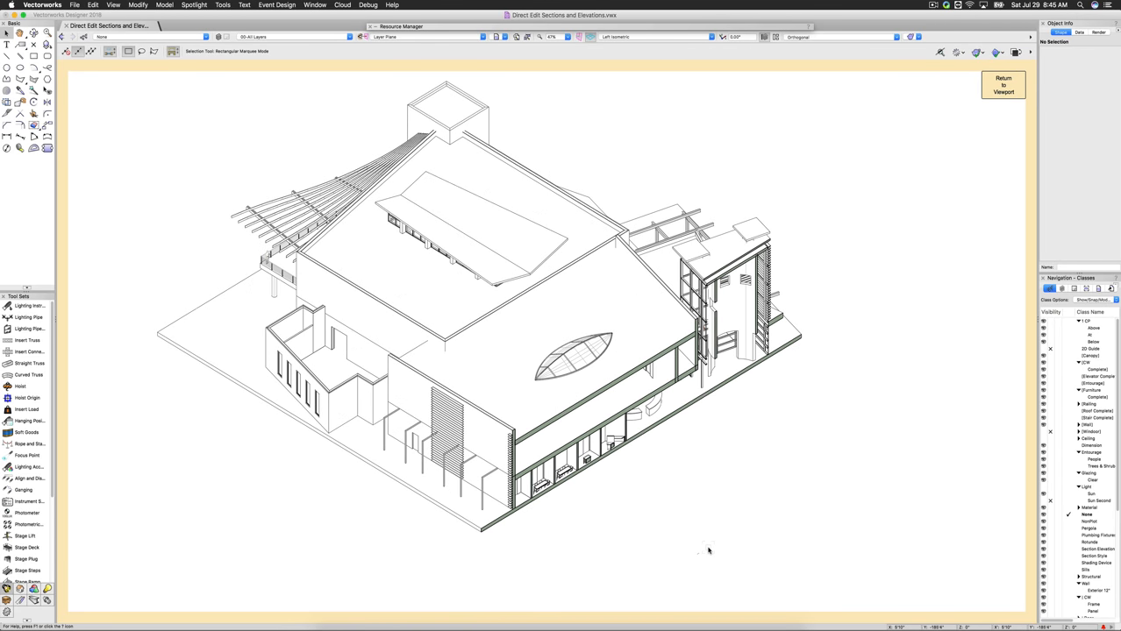
{"action": "mouse_move", "coordinate": [700, 61]}
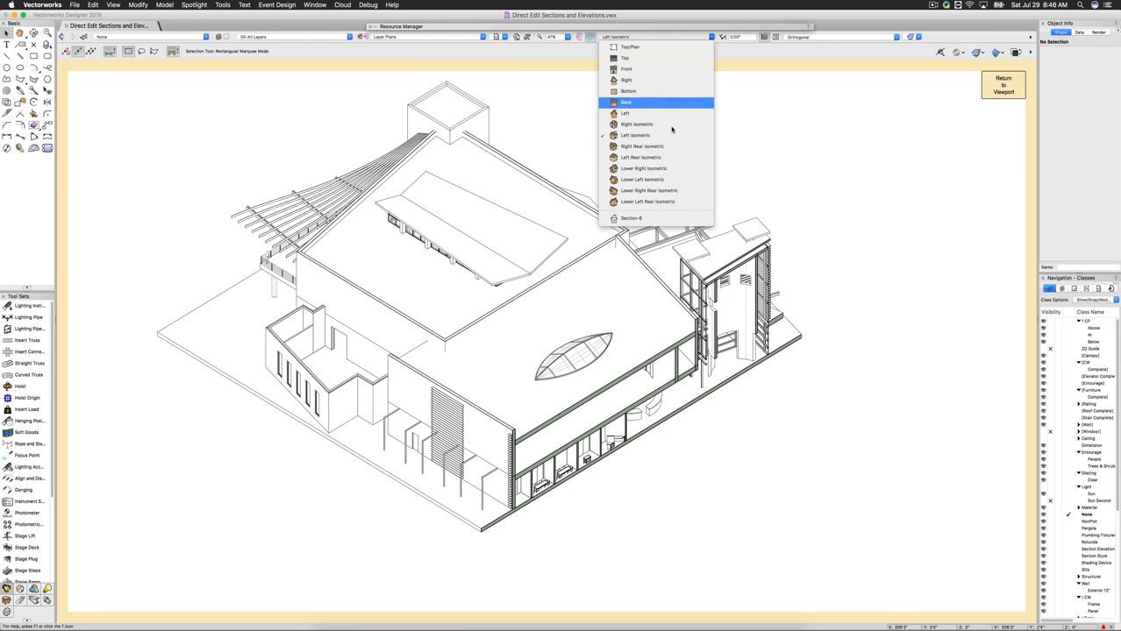
{"action": "left_click", "coordinate": [635, 136]}
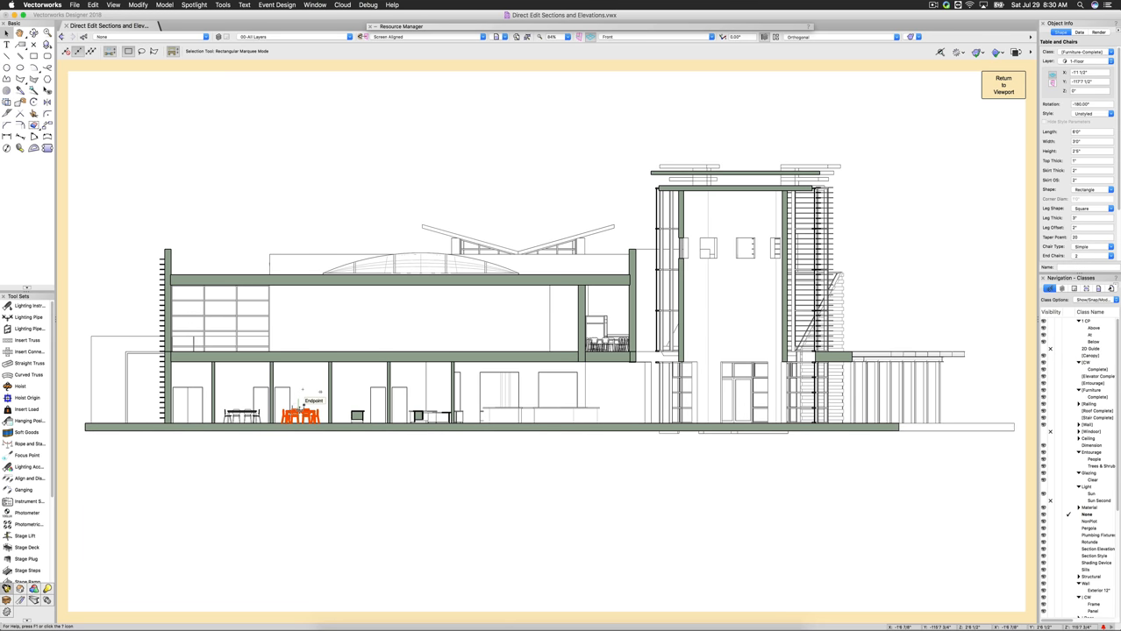
- Select the ground-floor door and its wall and start moving the door along the wall
{"action": "left_click", "coordinate": [295, 405]}
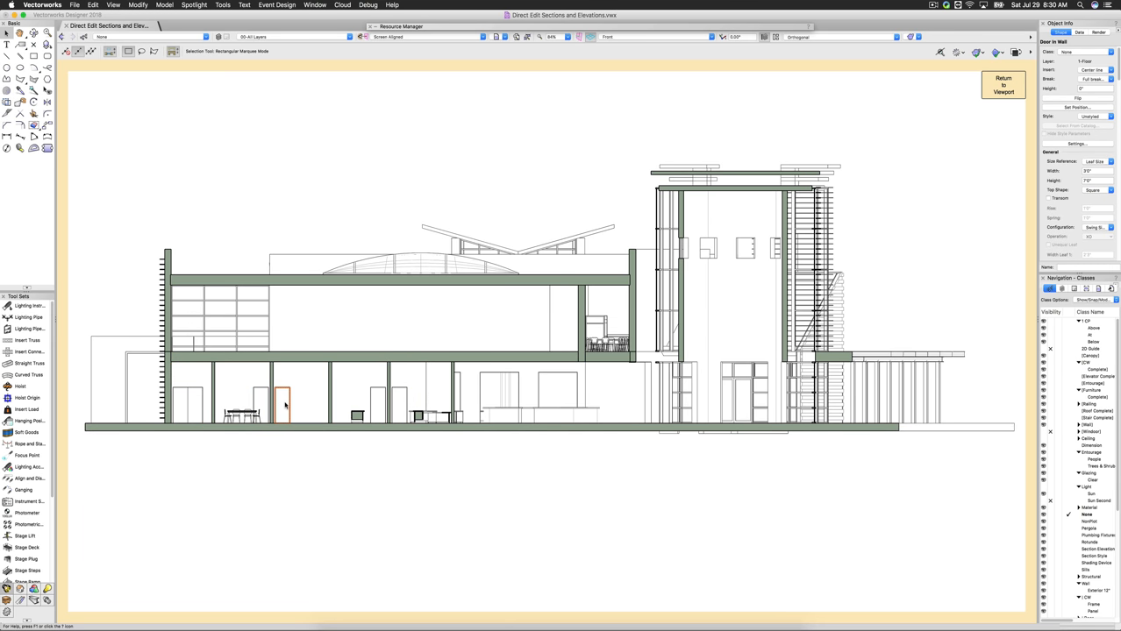
{"action": "left_click", "coordinate": [272, 395]}
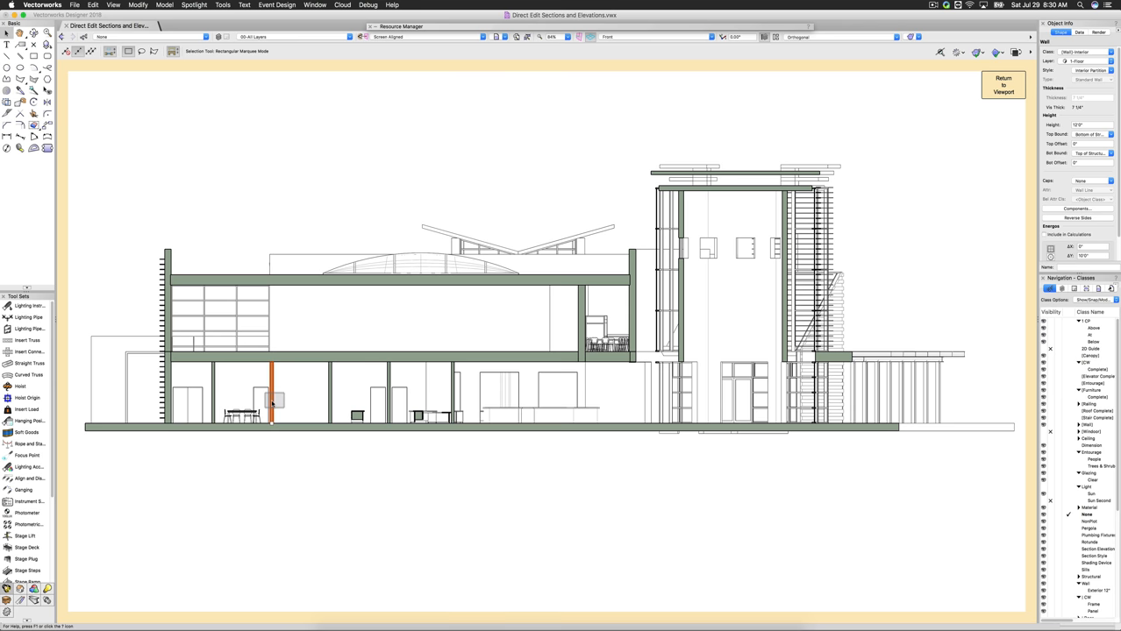
{"action": "left_click", "coordinate": [273, 395]}
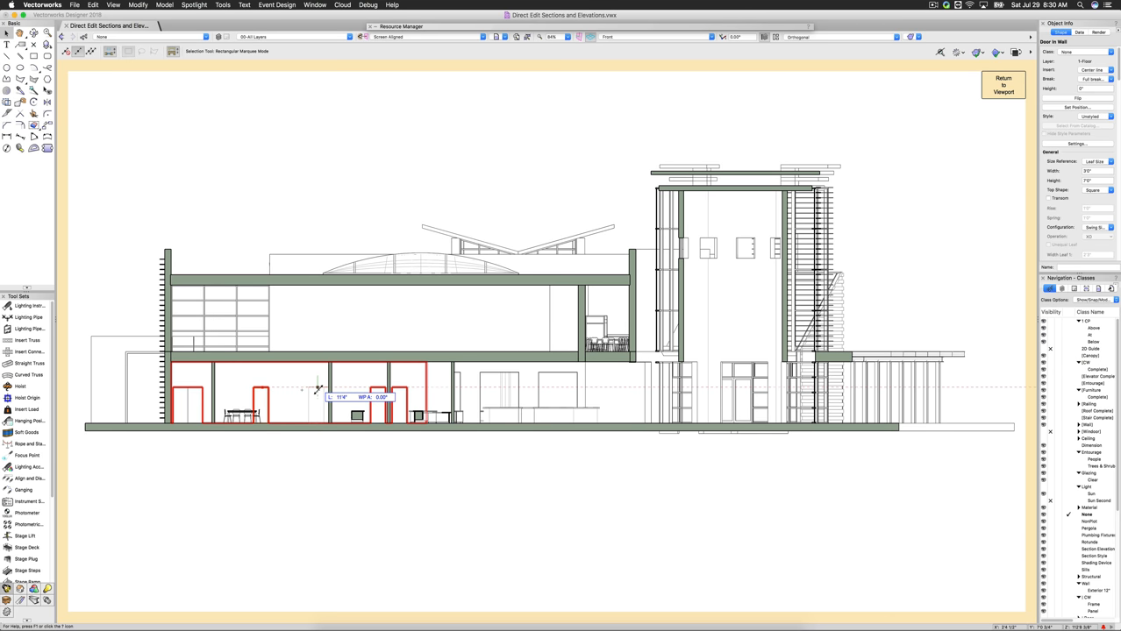